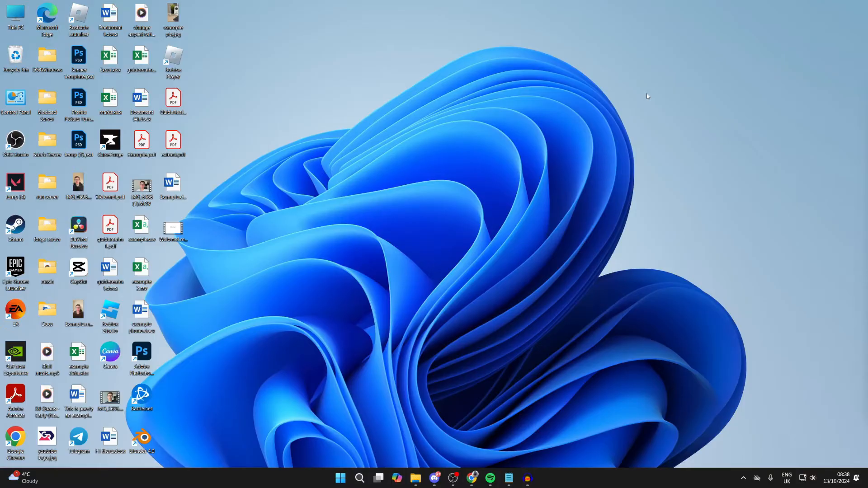
{"action": "mouse_move", "coordinate": [409, 331]}
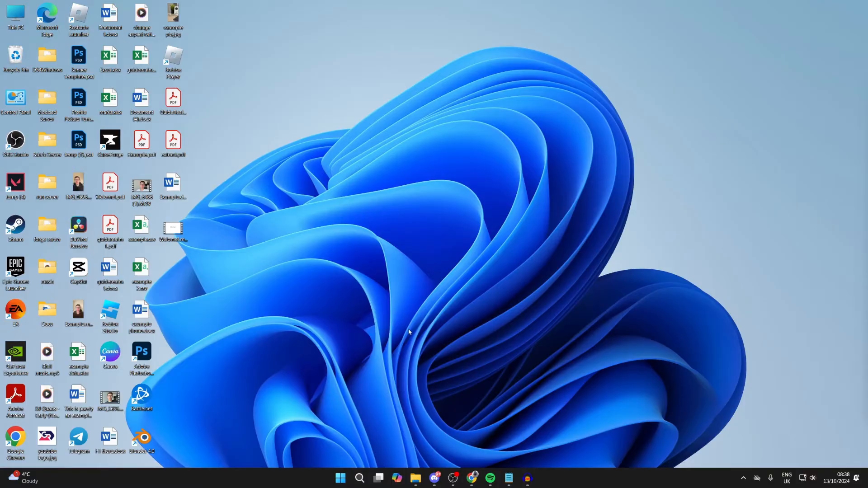
{"action": "mouse_move", "coordinate": [409, 328]}
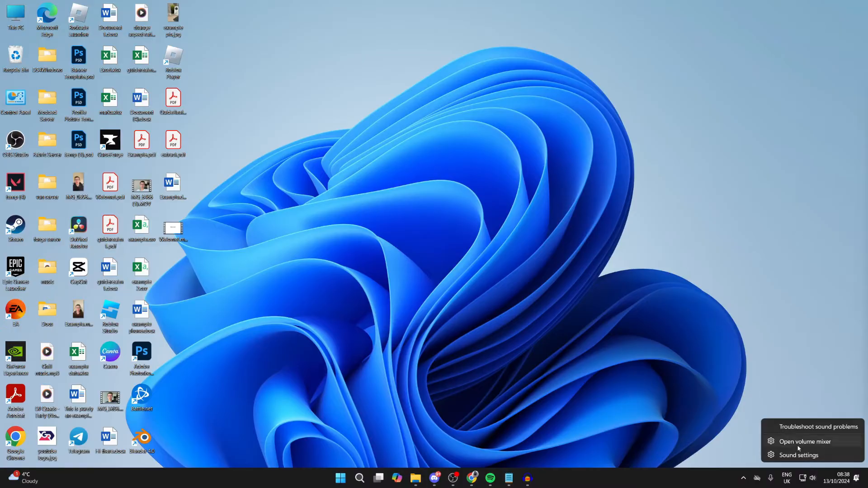
Step: Bring up the Sound settings page from the taskbar speaker icon
{"action": "left_click", "coordinate": [798, 454]}
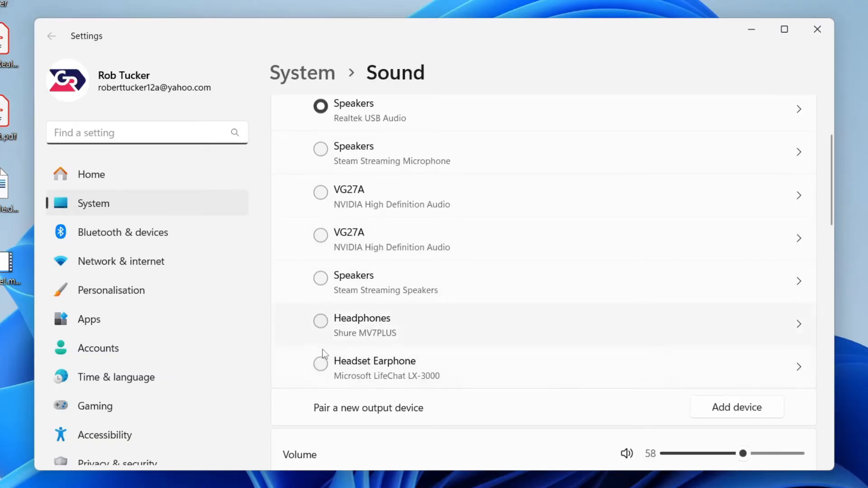
Step: Choose the Headset Earphone (Microsoft LifeChat LX-3000) as sound output and close Settings
{"action": "left_click", "coordinate": [320, 366]}
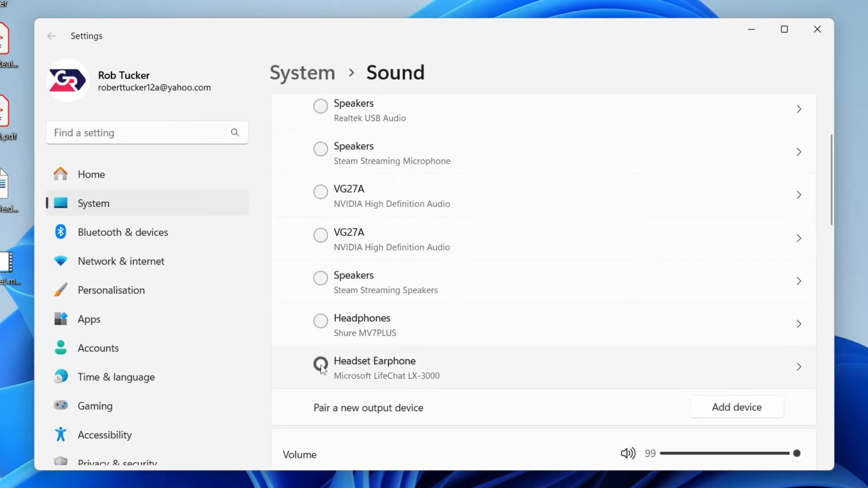
{"action": "left_click", "coordinate": [320, 366]}
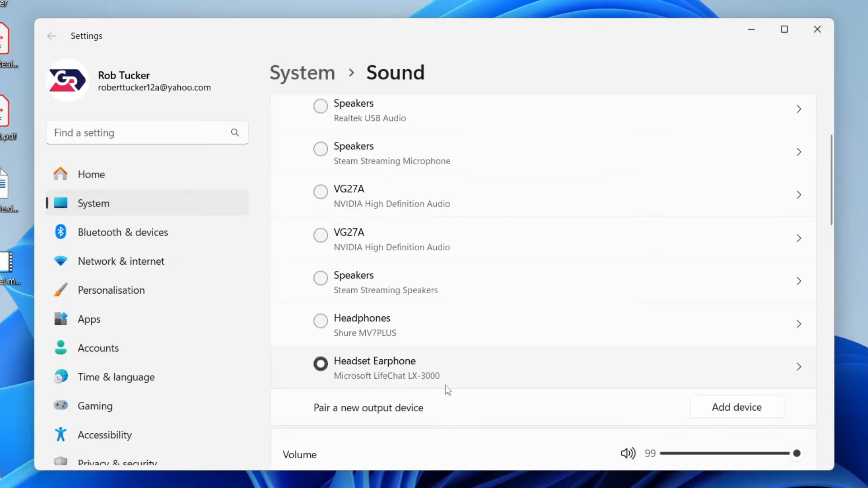
{"action": "mouse_move", "coordinate": [817, 29]}
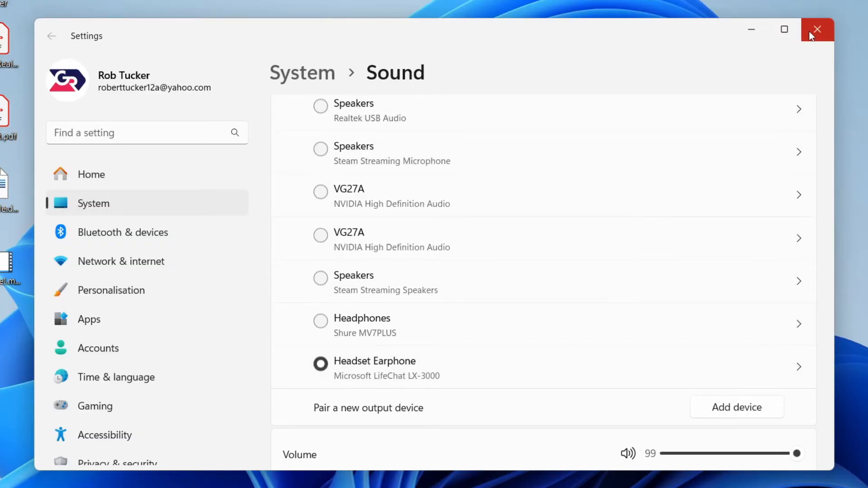
{"action": "left_click", "coordinate": [815, 30]}
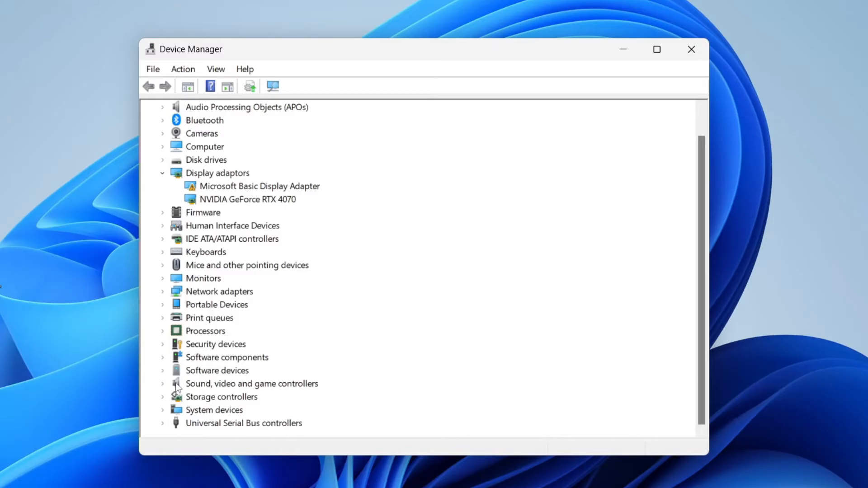
Step: Expand Sound, video and game controllers and start a driver update for the LifeChat LX-3000
{"action": "left_click", "coordinate": [162, 384]}
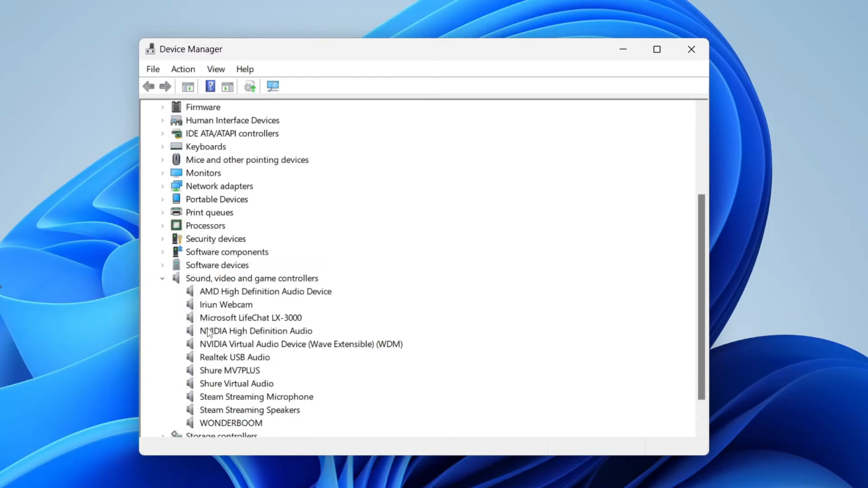
{"action": "mouse_move", "coordinate": [242, 457]}
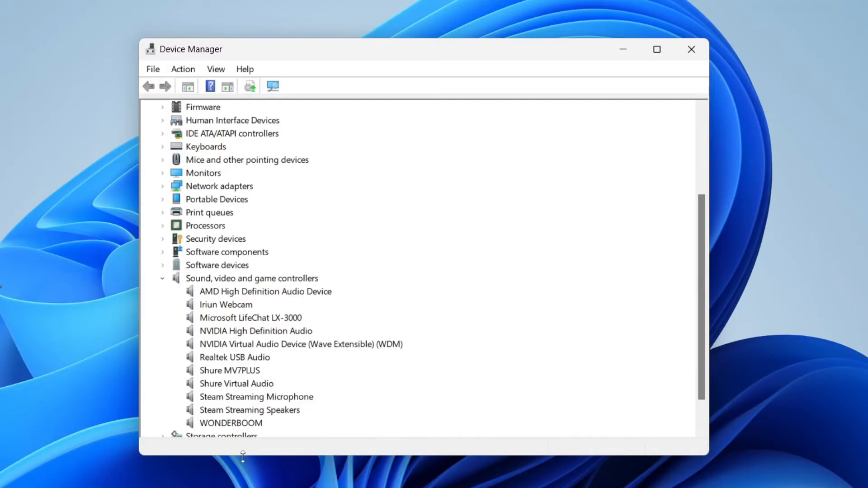
{"action": "mouse_move", "coordinate": [224, 336]}
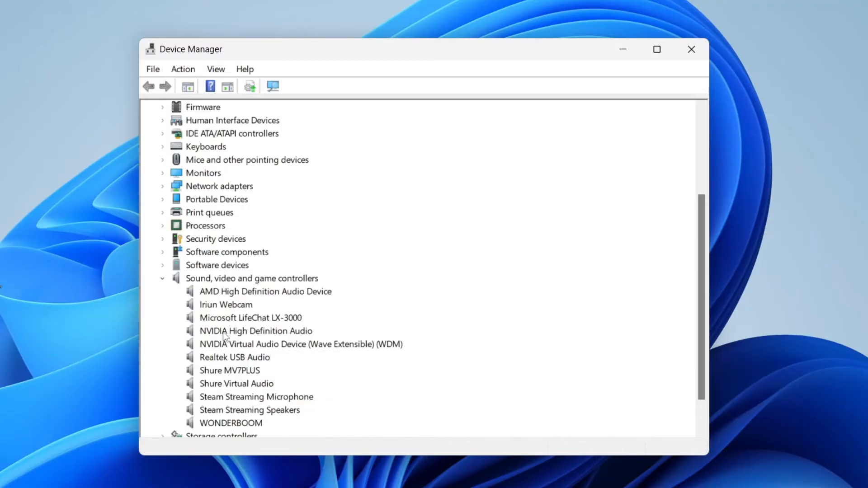
{"action": "mouse_move", "coordinate": [221, 323]}
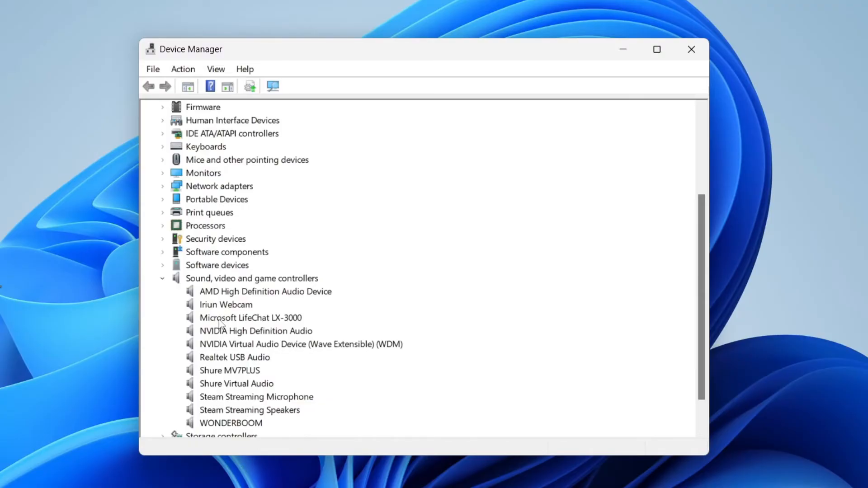
{"action": "left_click", "coordinate": [250, 317]}
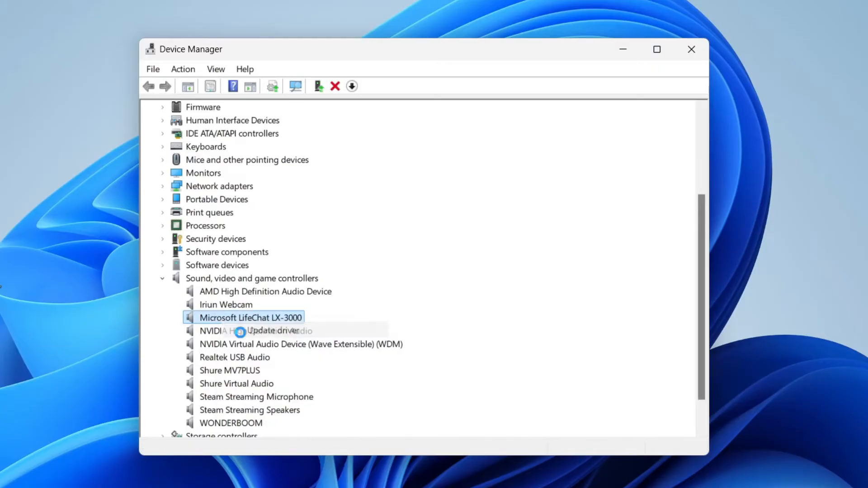
Step: Search automatically for a newer LifeChat LX-3000 driver and dismiss the 'best driver already installed' result
{"action": "left_click", "coordinate": [280, 331]}
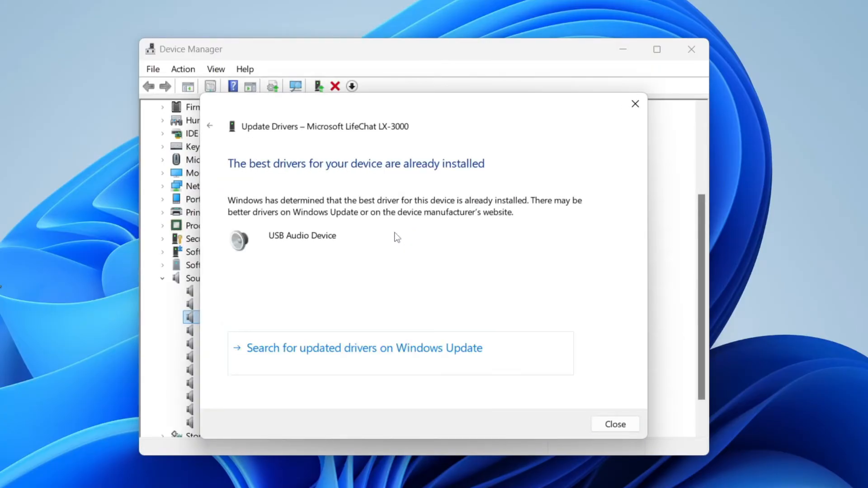
{"action": "mouse_move", "coordinate": [601, 399]}
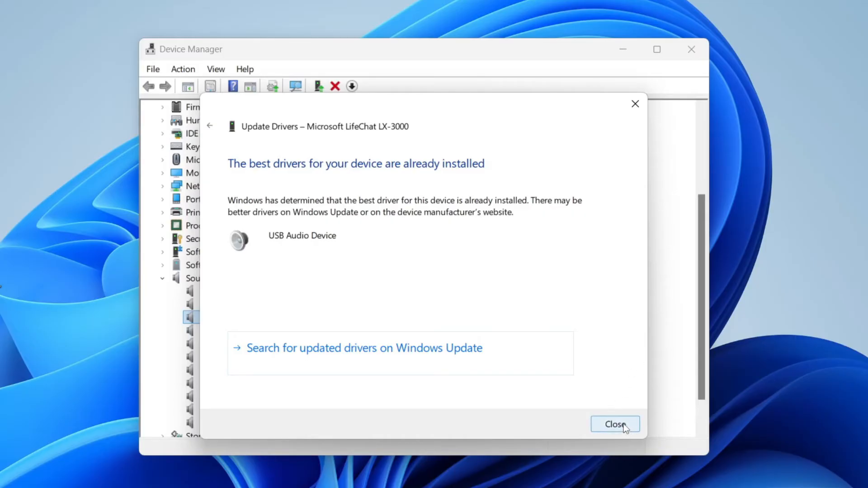
{"action": "left_click", "coordinate": [615, 423]}
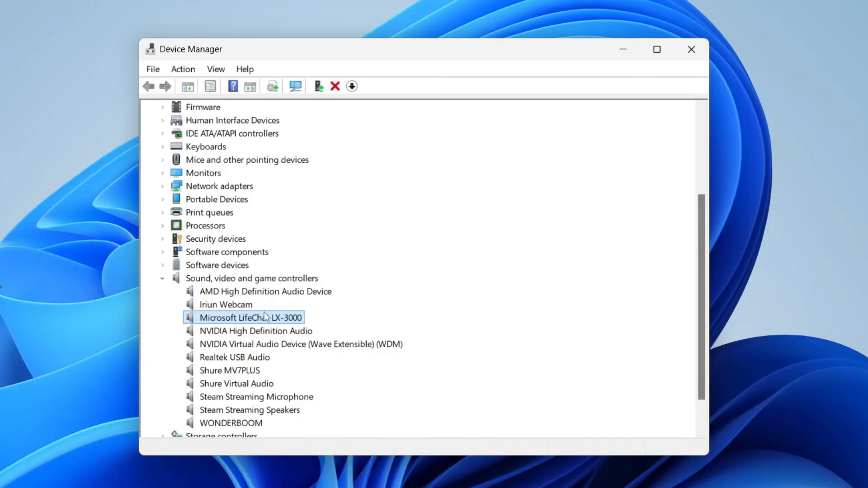
Step: Uninstall the Microsoft LifeChat LX-3000 device and confirm its removal
{"action": "right_click", "coordinate": [251, 318]}
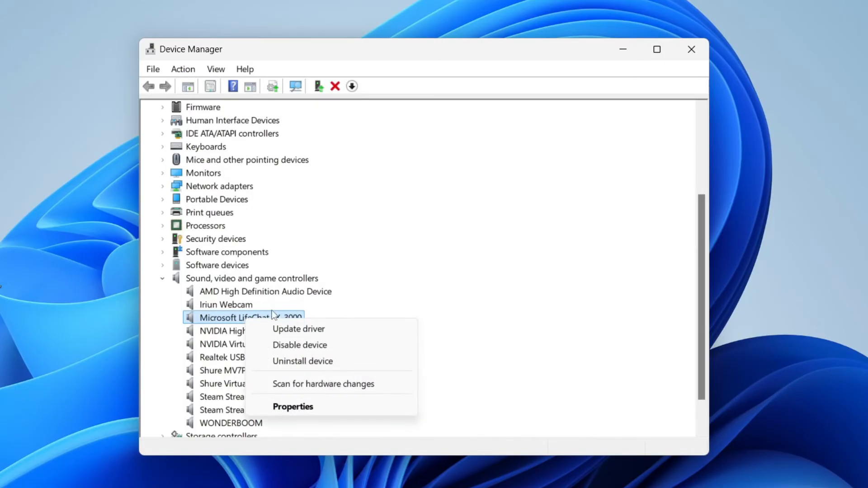
{"action": "left_click", "coordinate": [302, 361]}
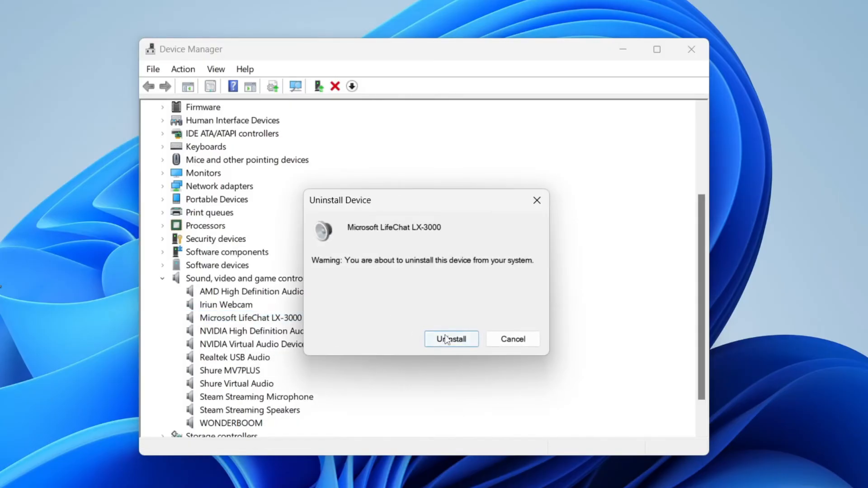
{"action": "left_click", "coordinate": [450, 339]}
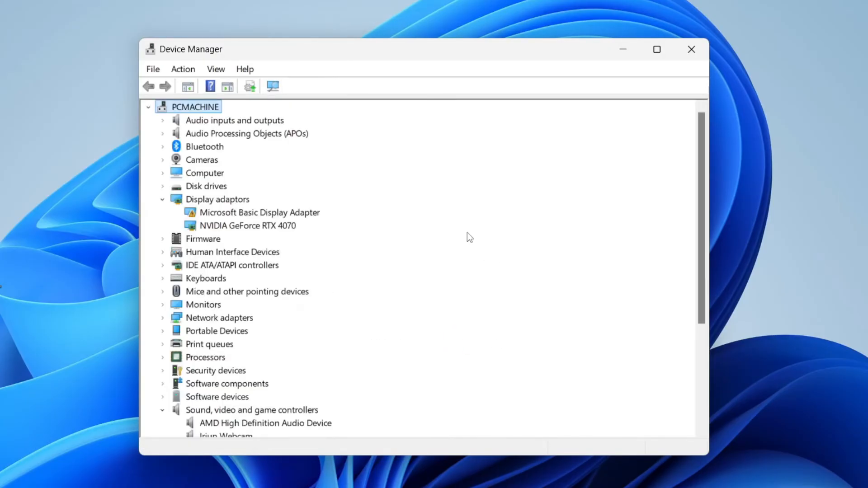
{"action": "mouse_move", "coordinate": [310, 362]}
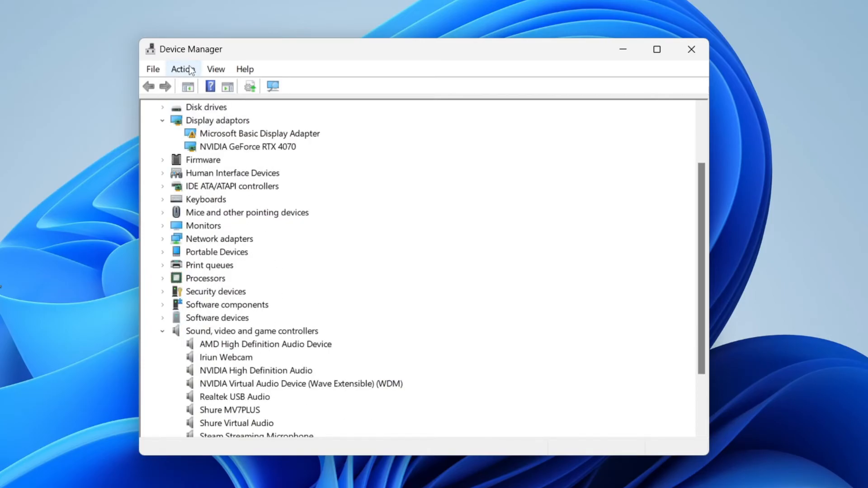
Step: Scan for hardware changes so the headset reappears, then close Device Manager
{"action": "left_click", "coordinate": [182, 69]}
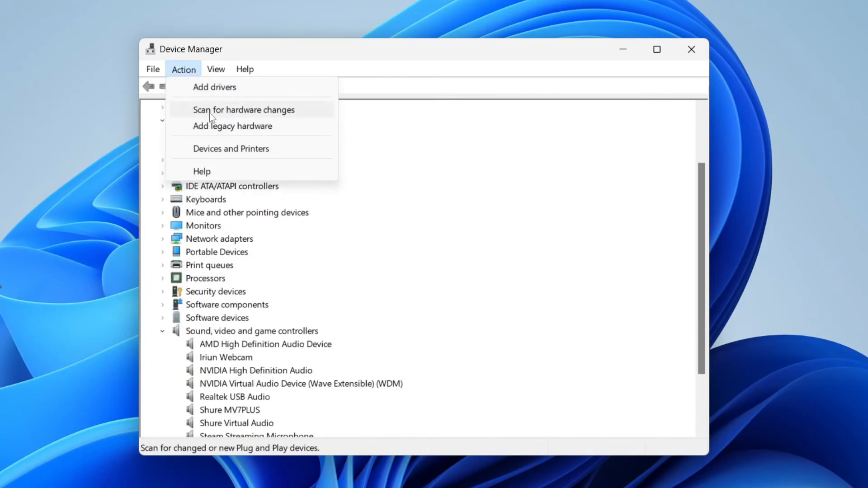
{"action": "left_click", "coordinate": [244, 110]}
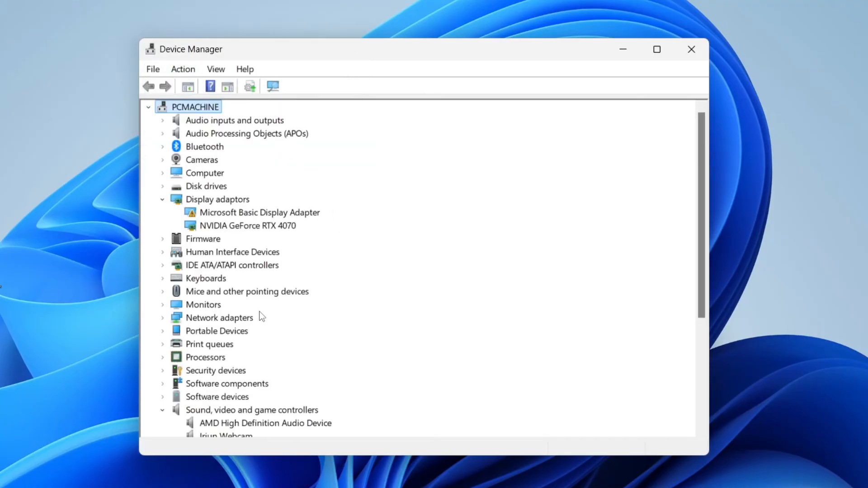
{"action": "scroll", "scroll_direction": "down", "scroll_amount": 3}
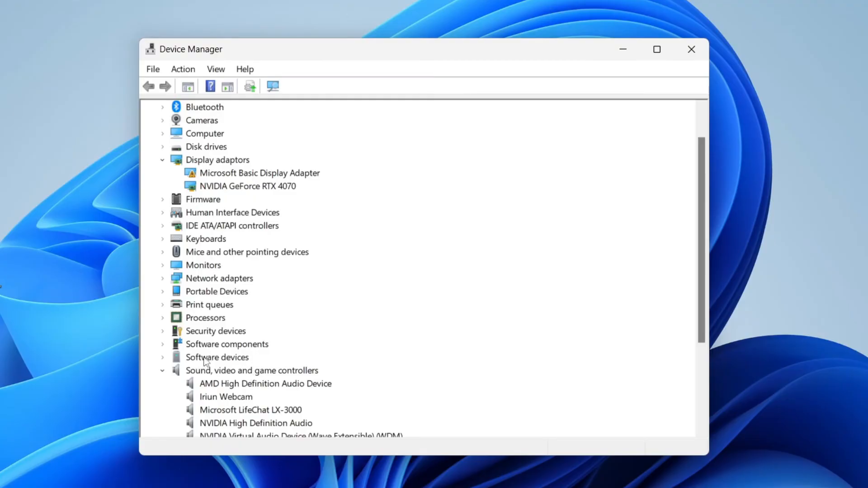
{"action": "left_click", "coordinate": [691, 49]}
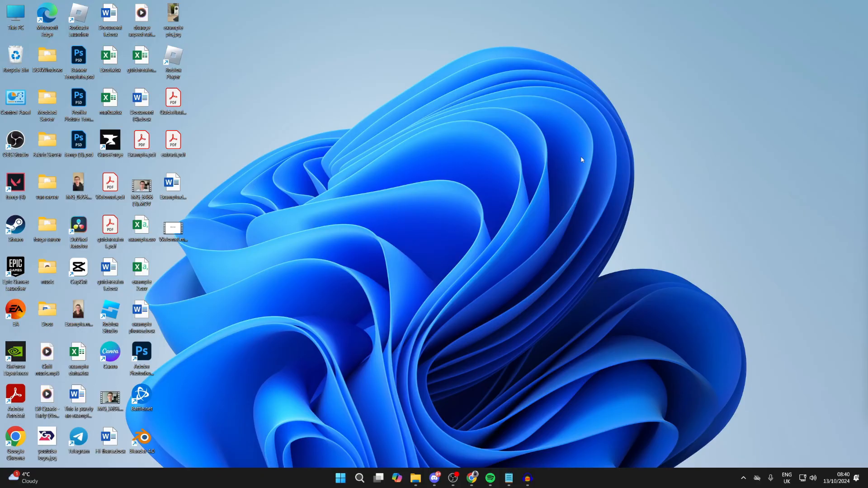
{"action": "mouse_move", "coordinate": [401, 53]}
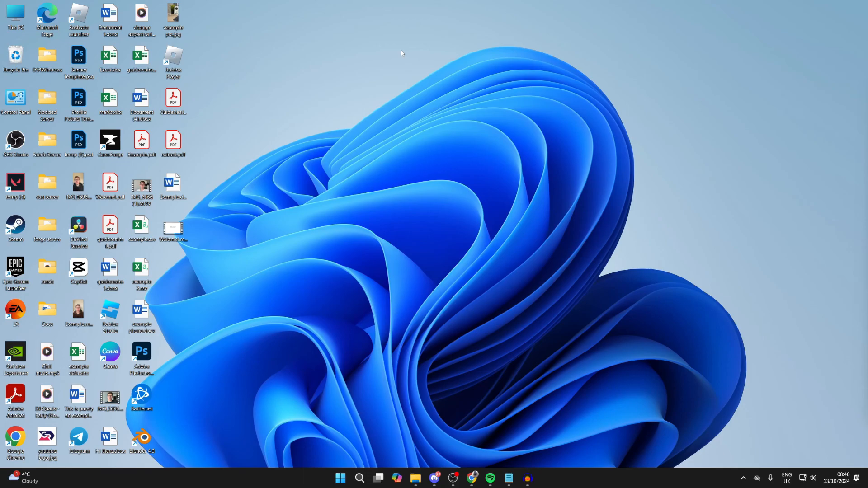
Step: Show the Start menu's power options with Lock, Sleep, Shut down and Restart
{"action": "left_click", "coordinate": [340, 480]}
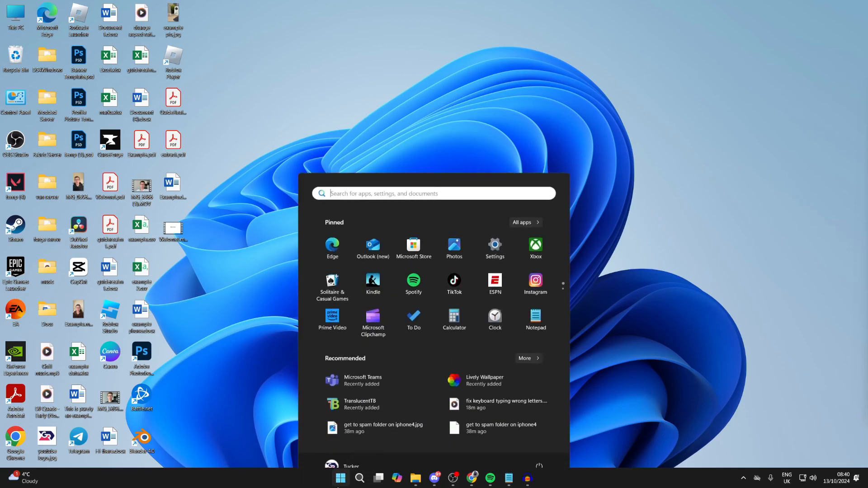
{"action": "left_click", "coordinate": [537, 448]}
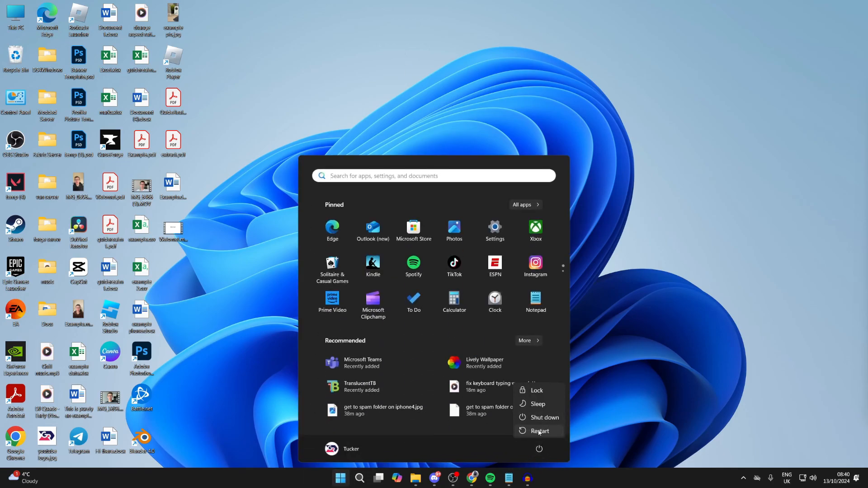